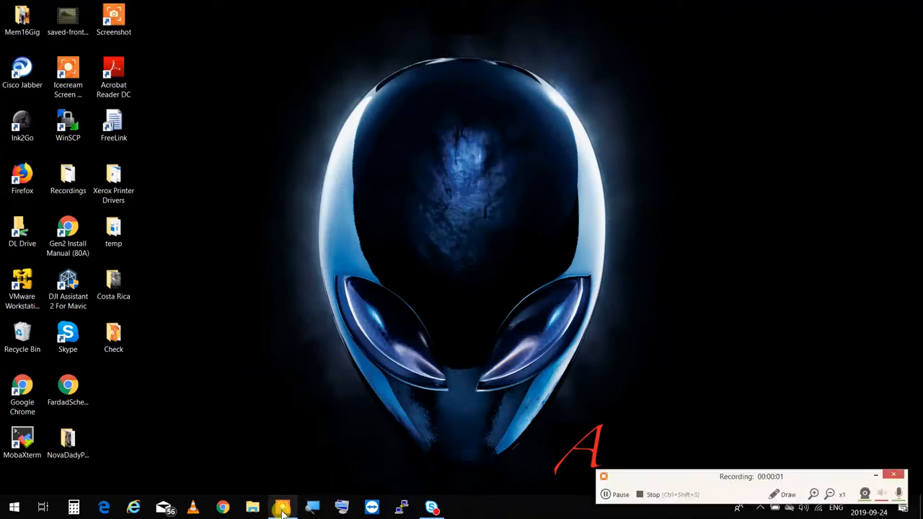
Step: Open Mark - Copy.cpp in Visual Studio to show Mark::flushKeyboard and Mark::read
left_click(282, 506)
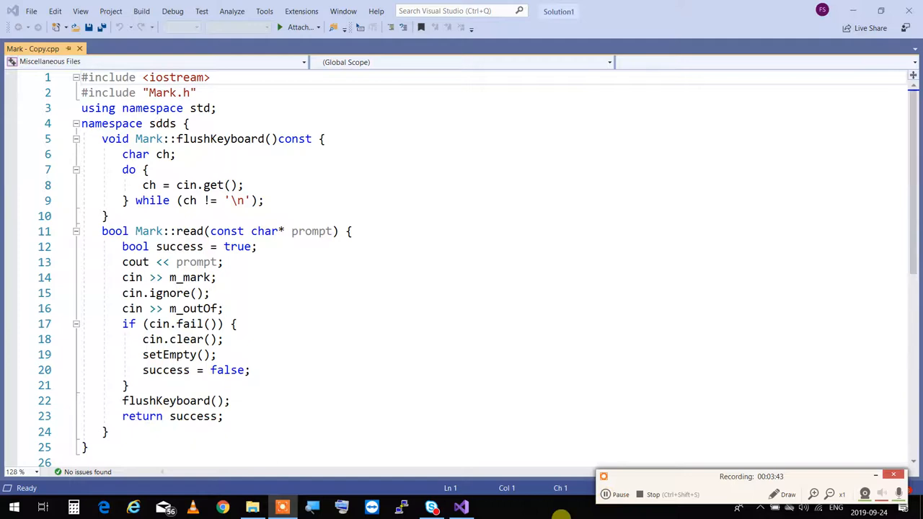
mouse_move(408, 430)
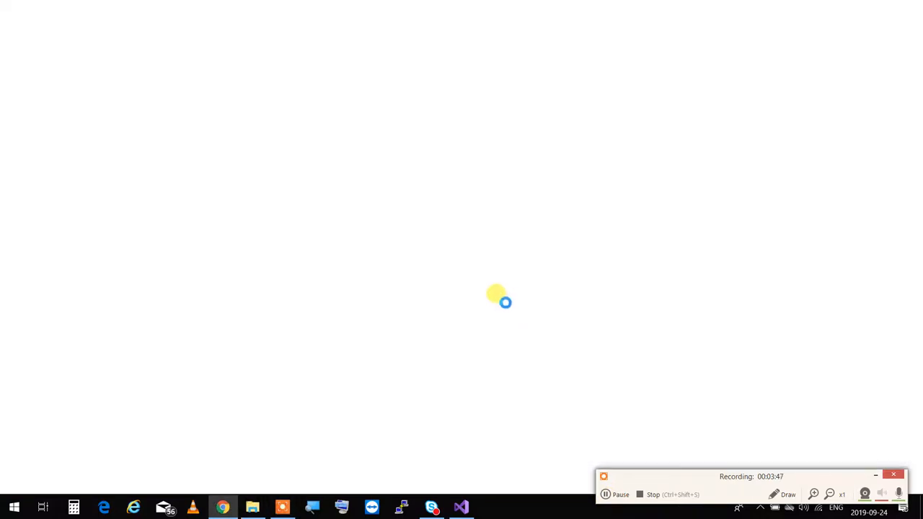
Step: Go through Seneca > OOP244 bookmarks to the Member Functions and Privacy lecture notes
left_click(191, 50)
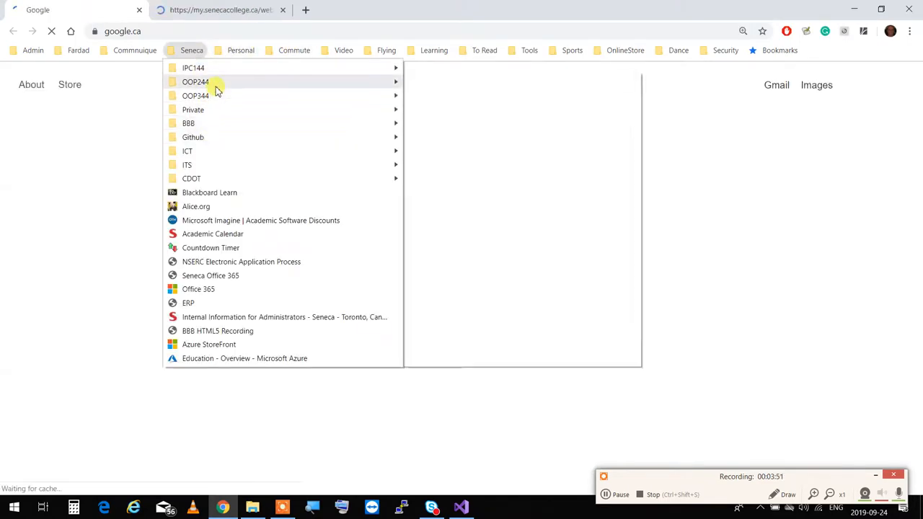
left_click(195, 82)
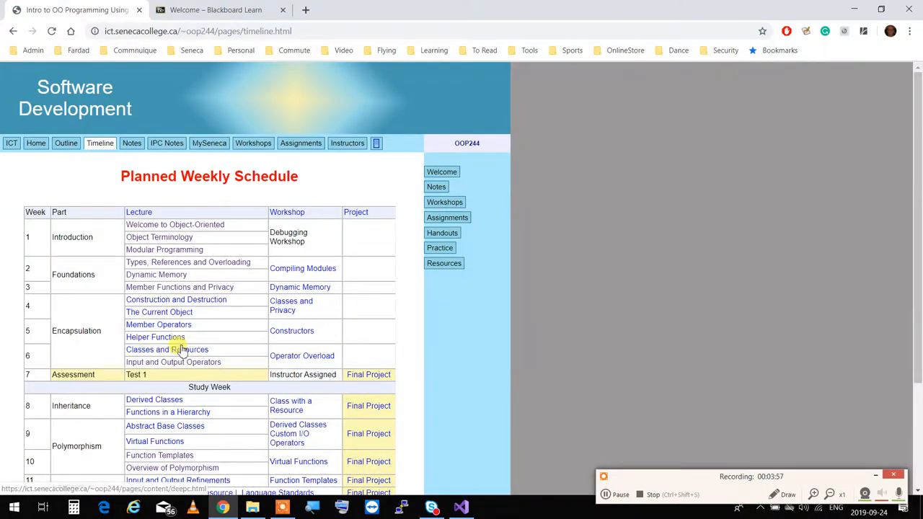
left_click(179, 287)
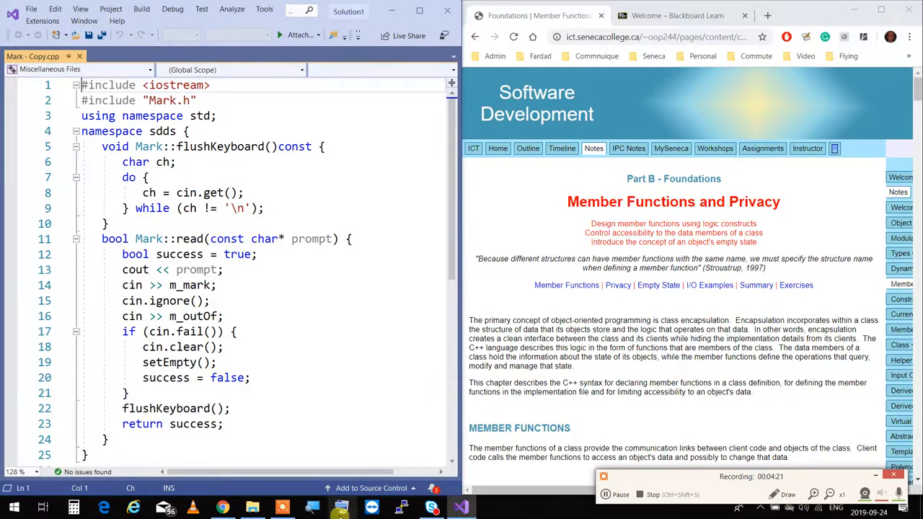
scroll("down", 3)
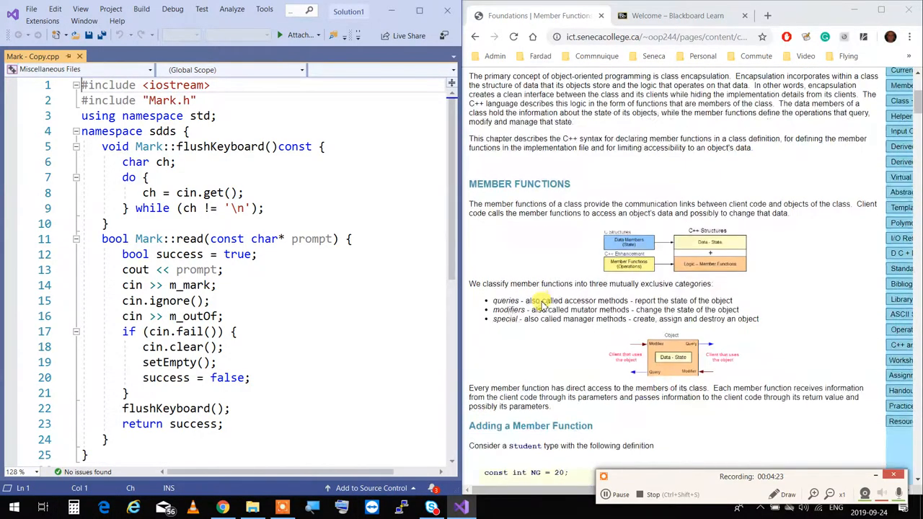
scroll("down", 3)
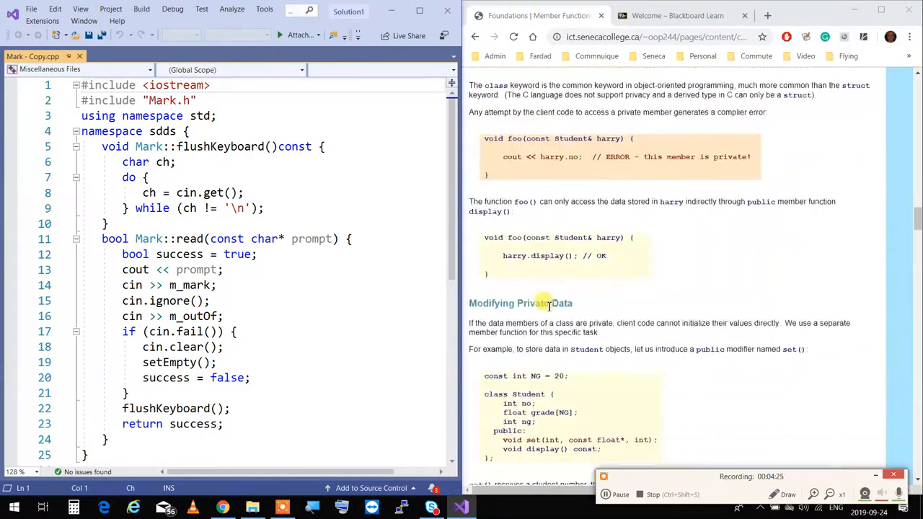
scroll("down", 3)
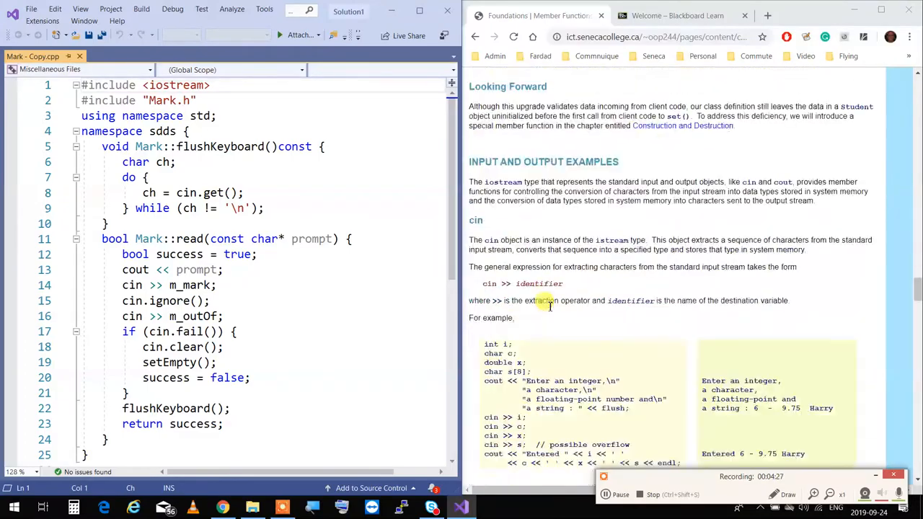
scroll("down", 3)
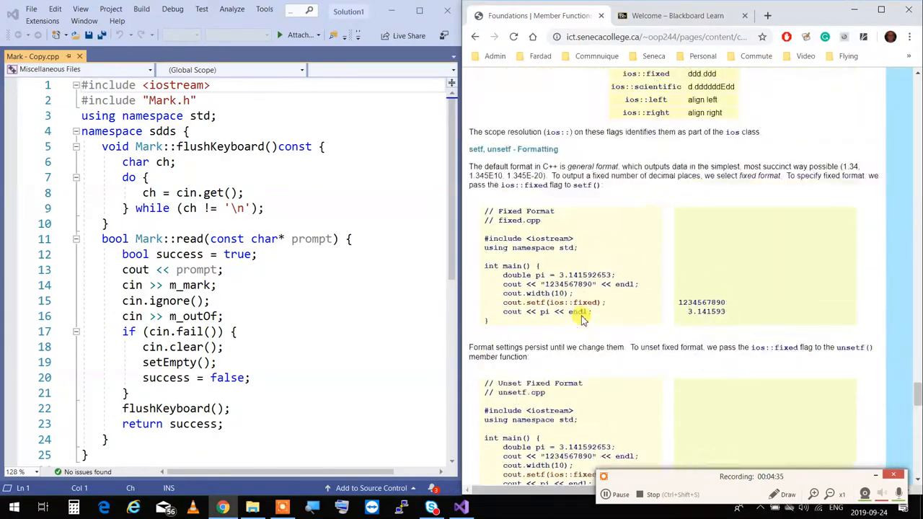
scroll("down", 3)
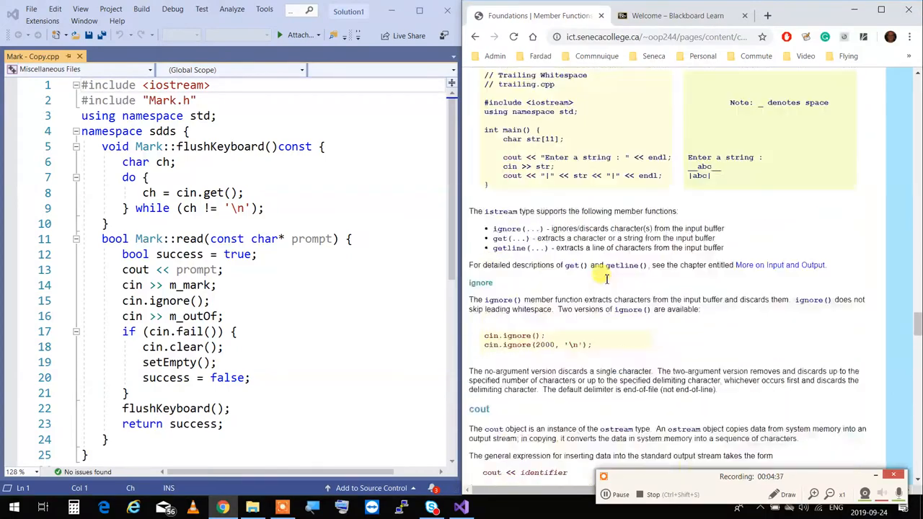
scroll("down", 3)
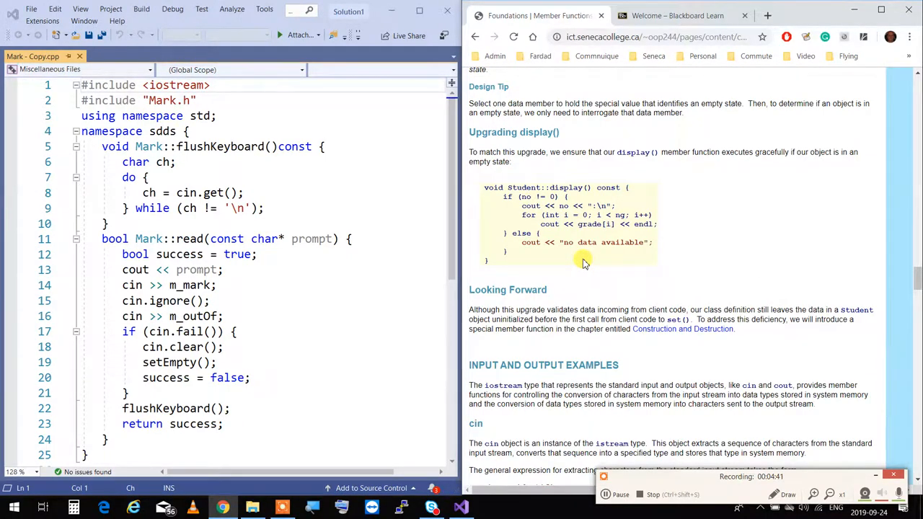
mouse_move(581, 261)
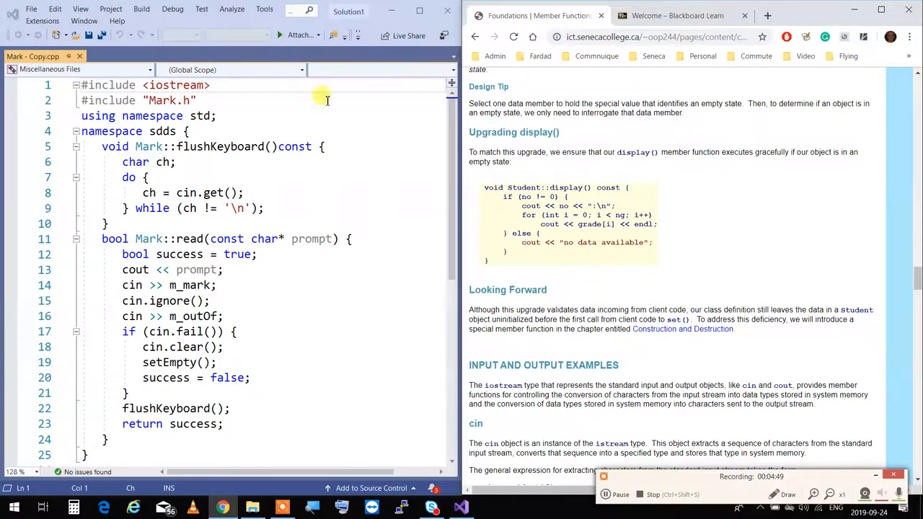
scroll("down", 3)
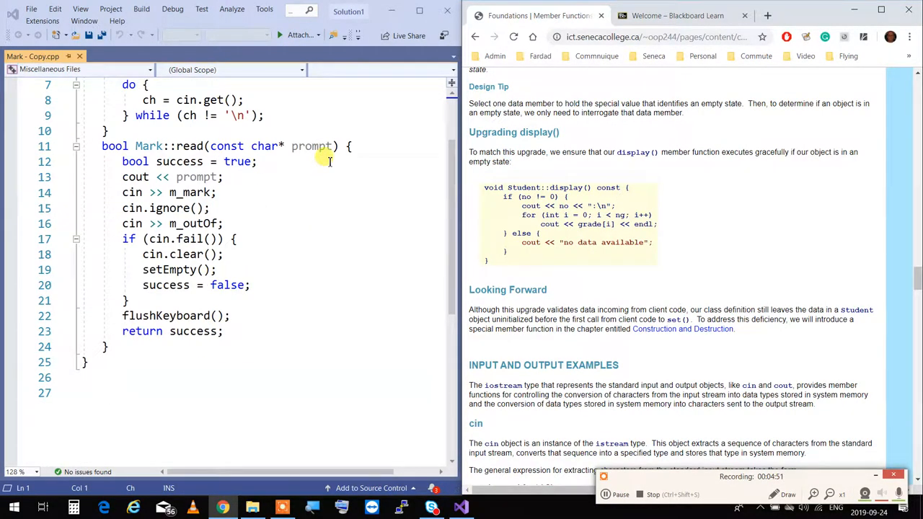